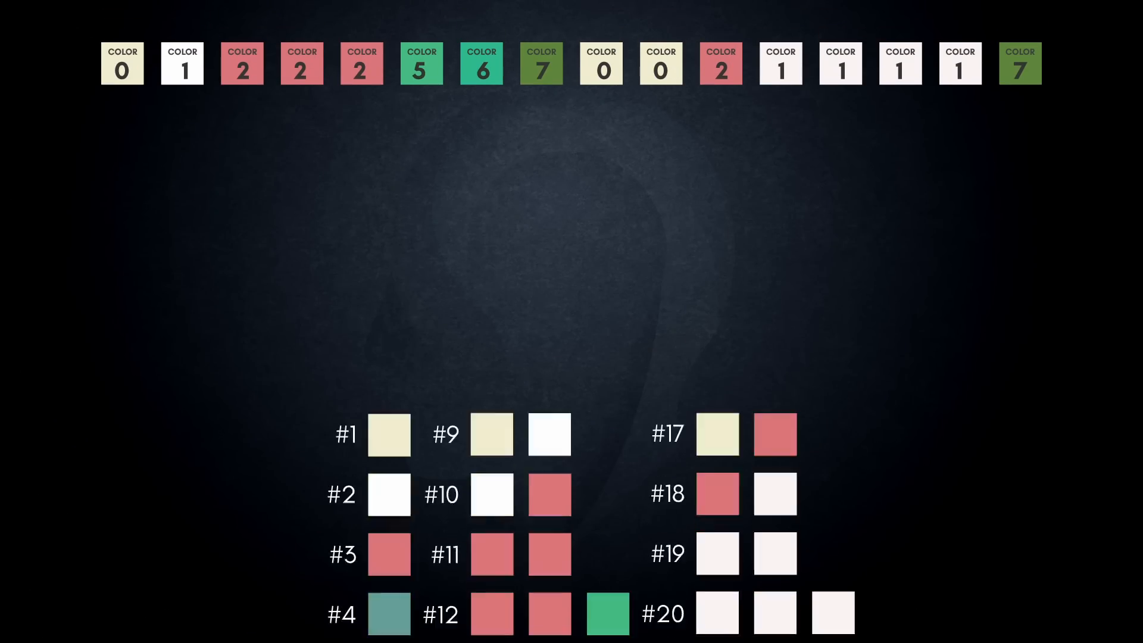
- Move between items along the top navigation bar of the Brilliant page
left_click(360, 63)
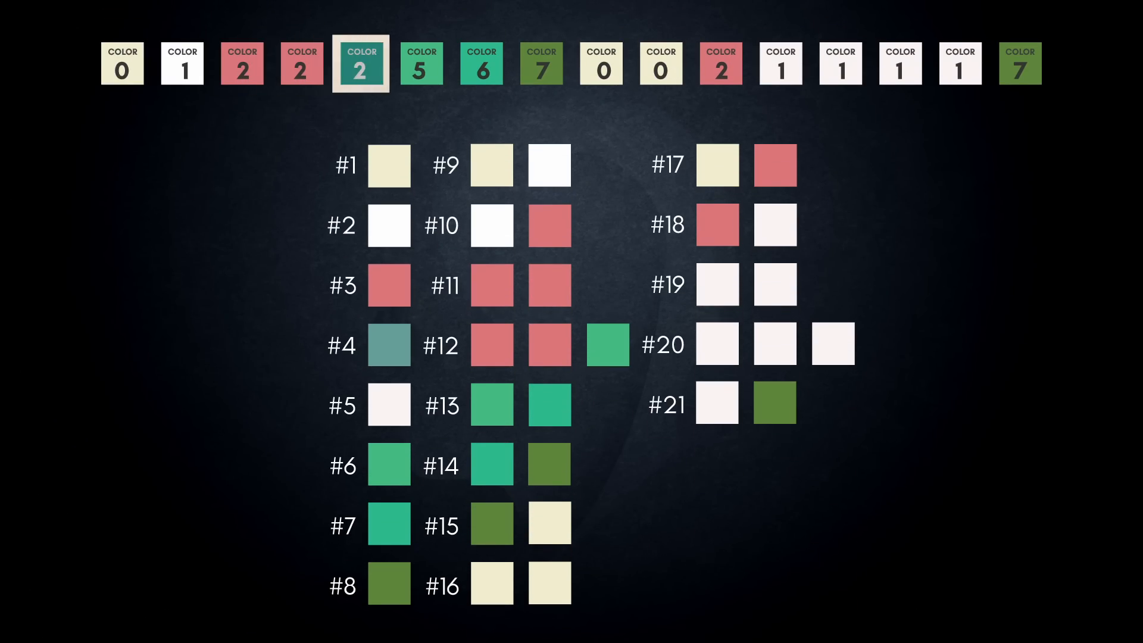
left_click(660, 61)
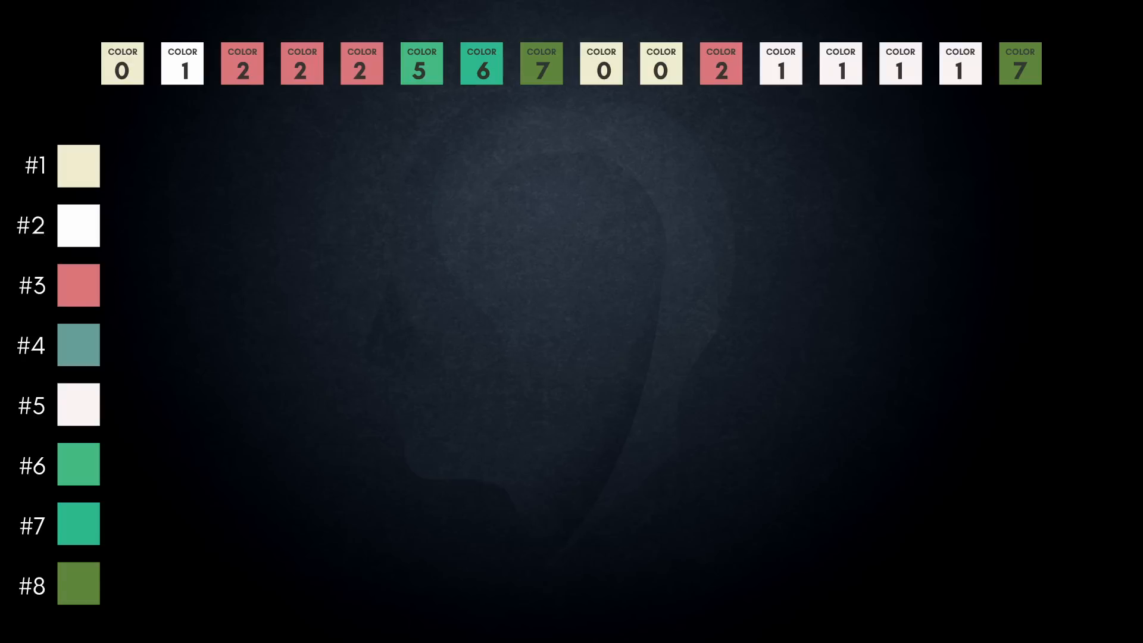
left_click(121, 64)
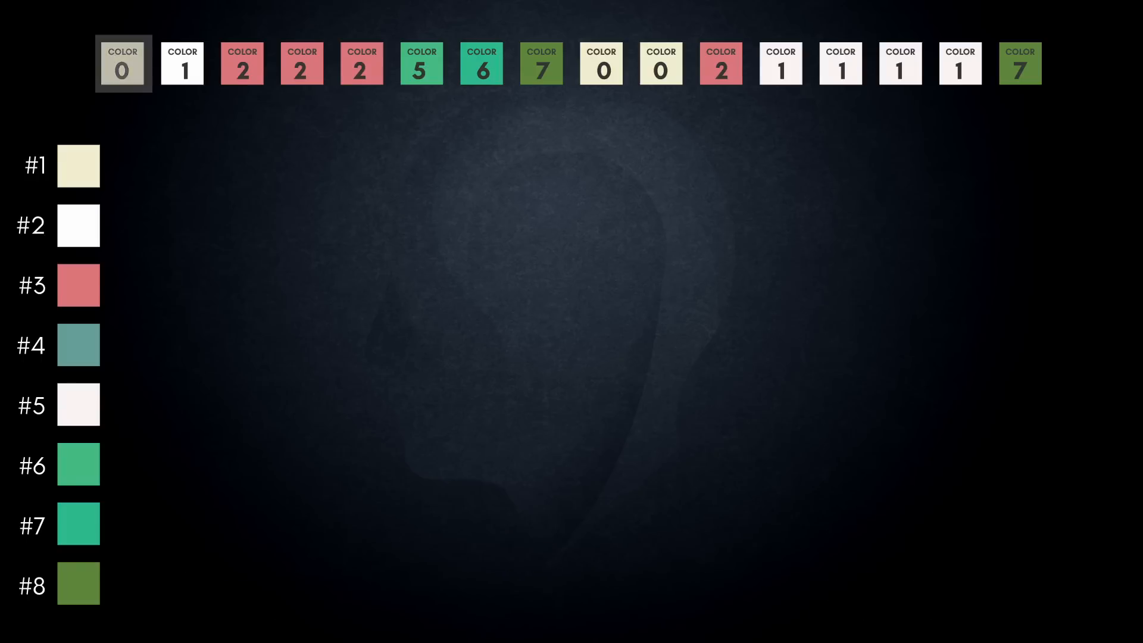
left_click(123, 64)
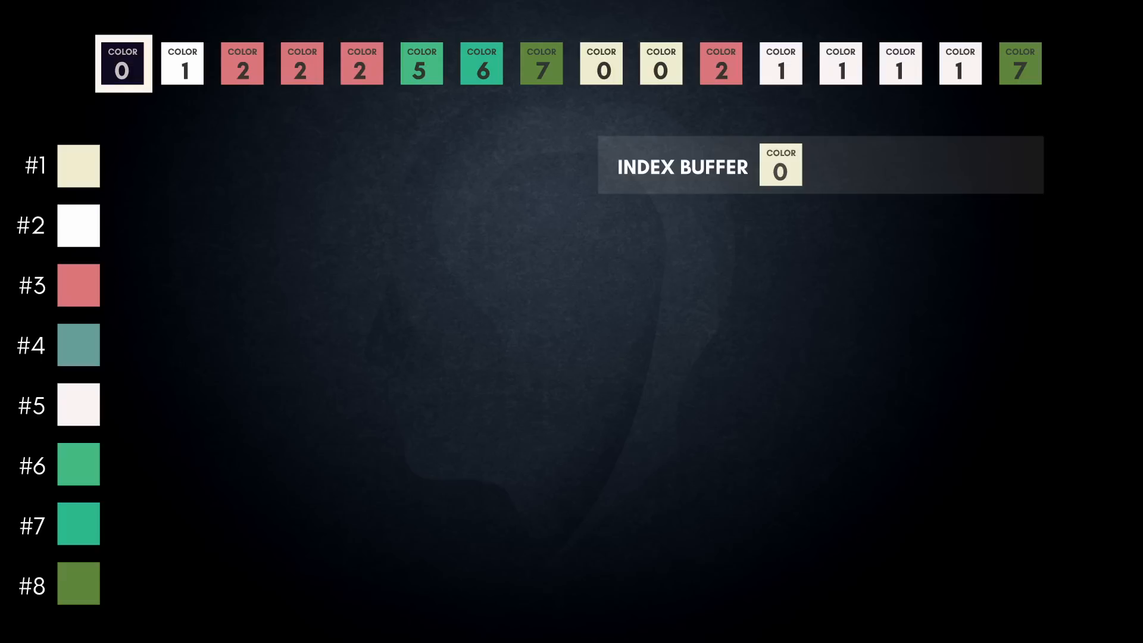
left_click(181, 64)
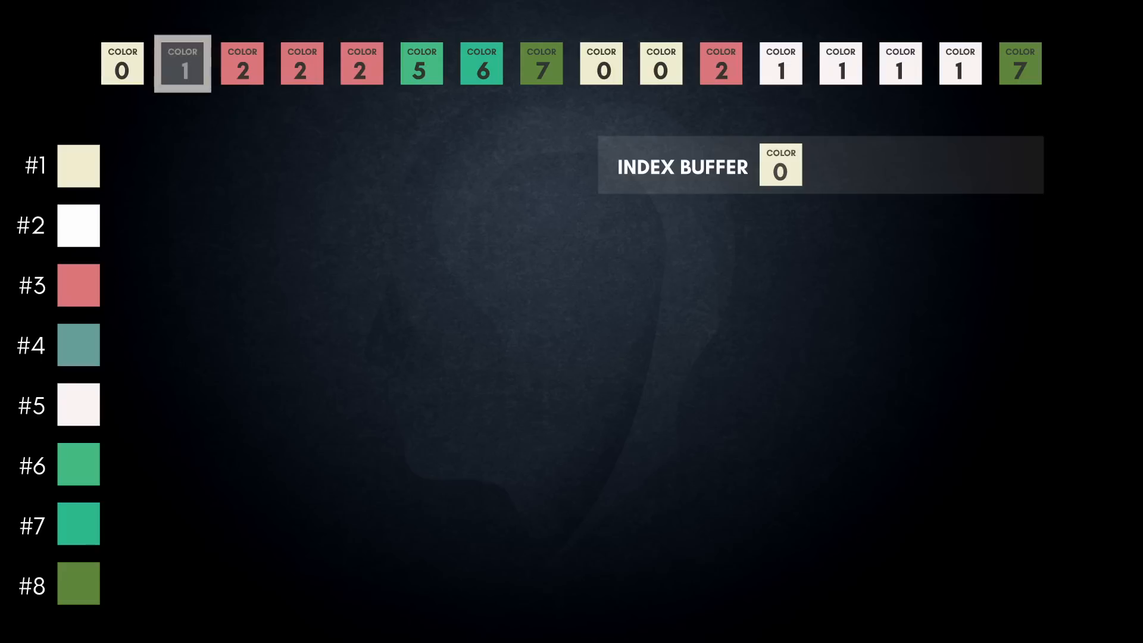
left_click(182, 65)
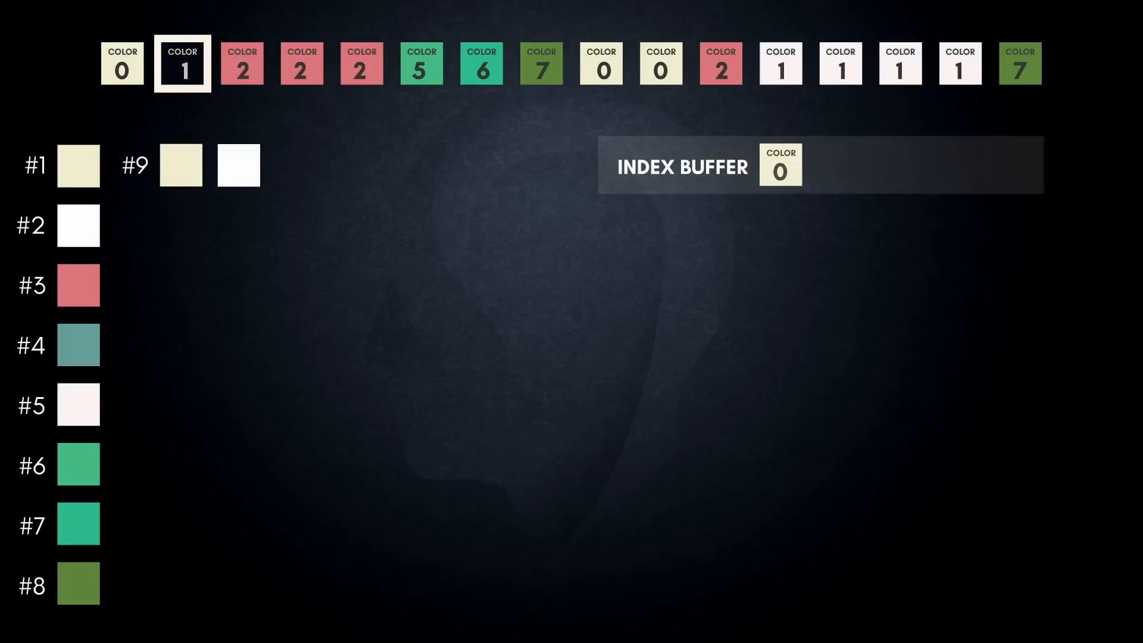
left_click(65, 165)
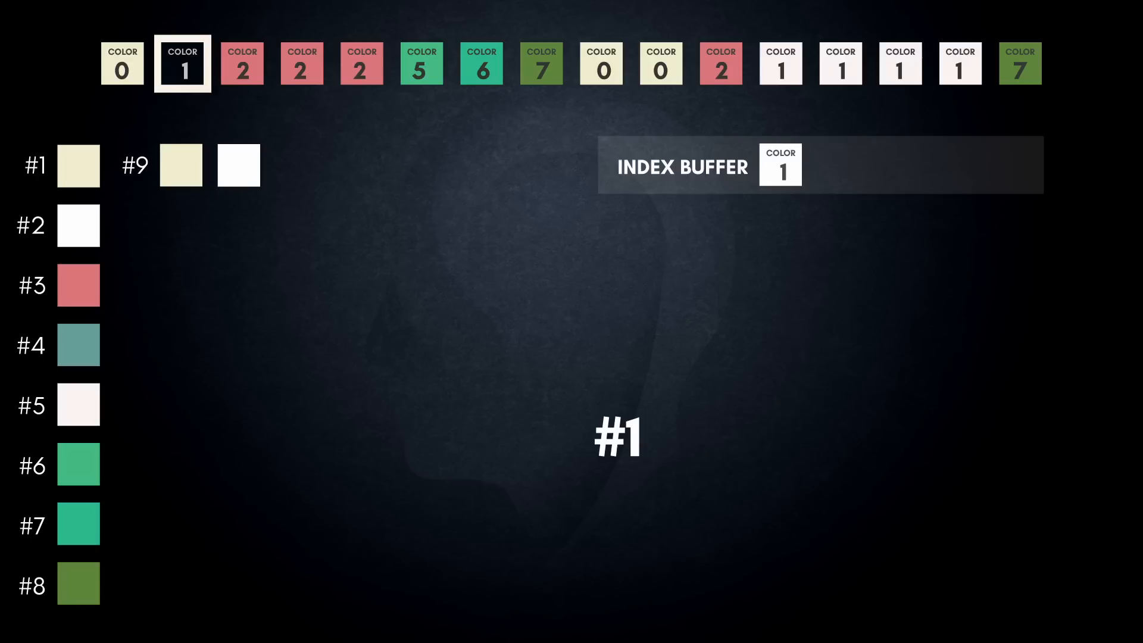
left_click(241, 64)
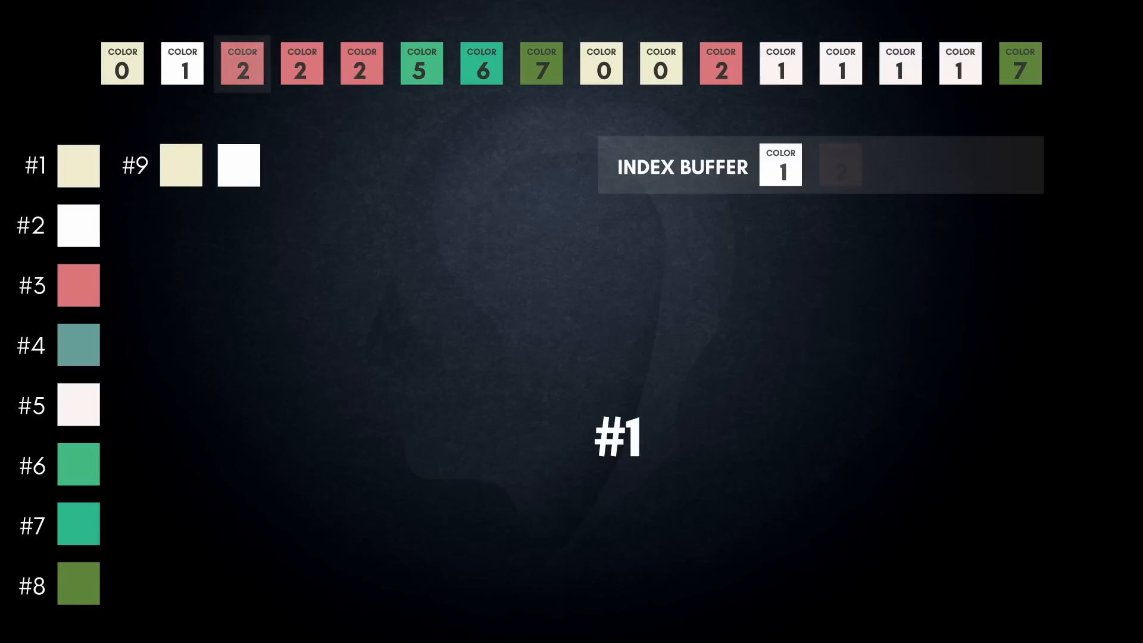
left_click(241, 63)
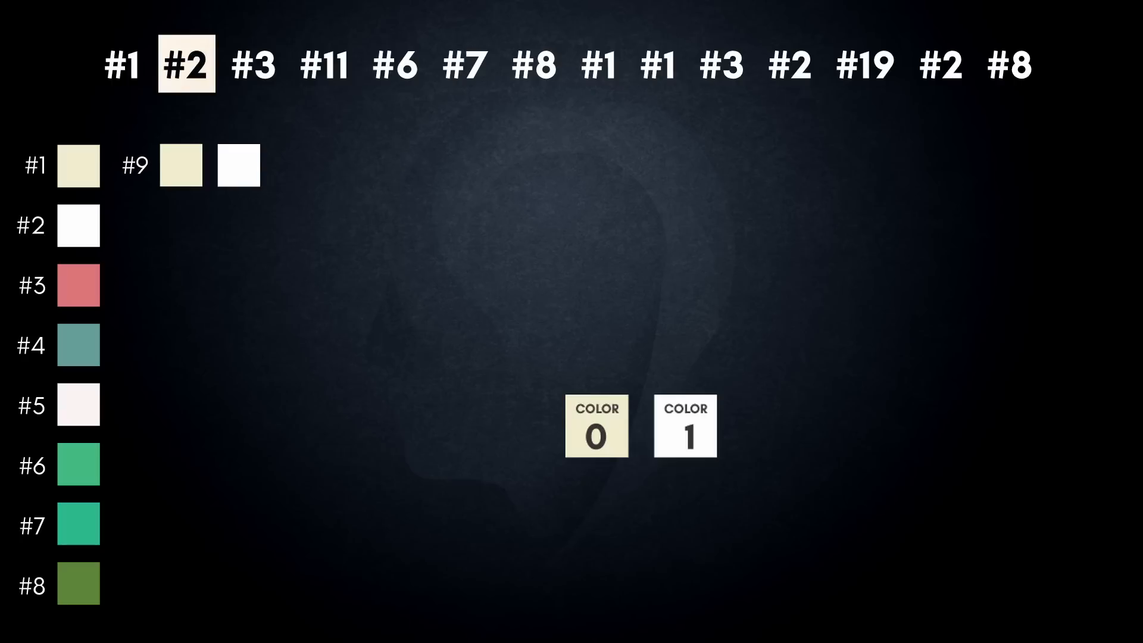
left_click(253, 64)
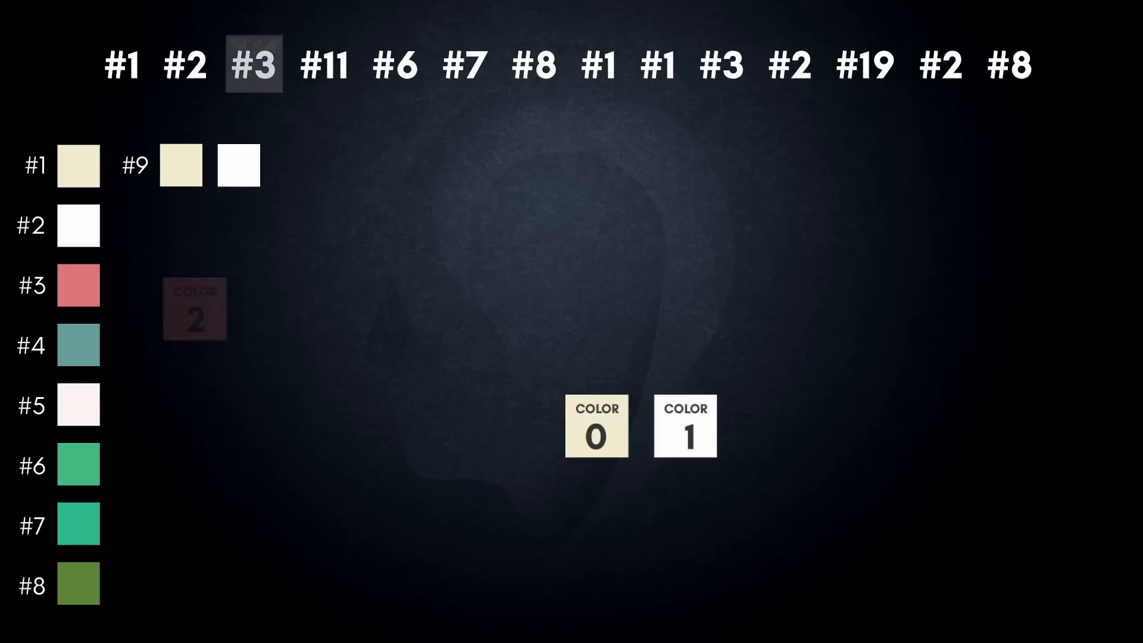
left_click(324, 65)
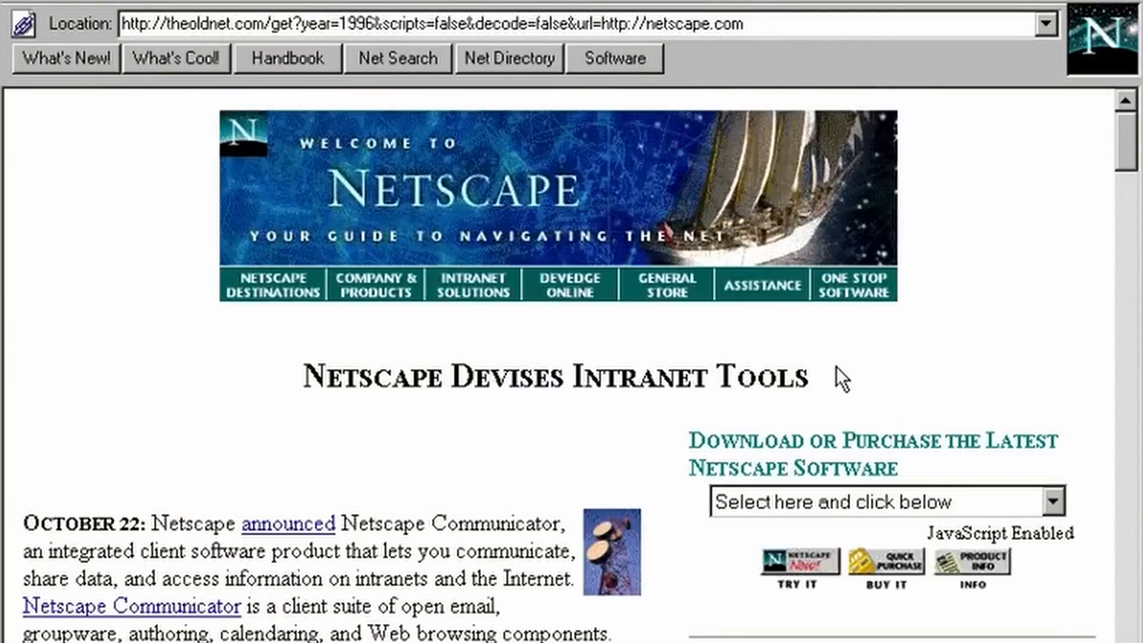
- Scroll down the lesson and add a right-move instruction to the drone program
scroll("down", 3)
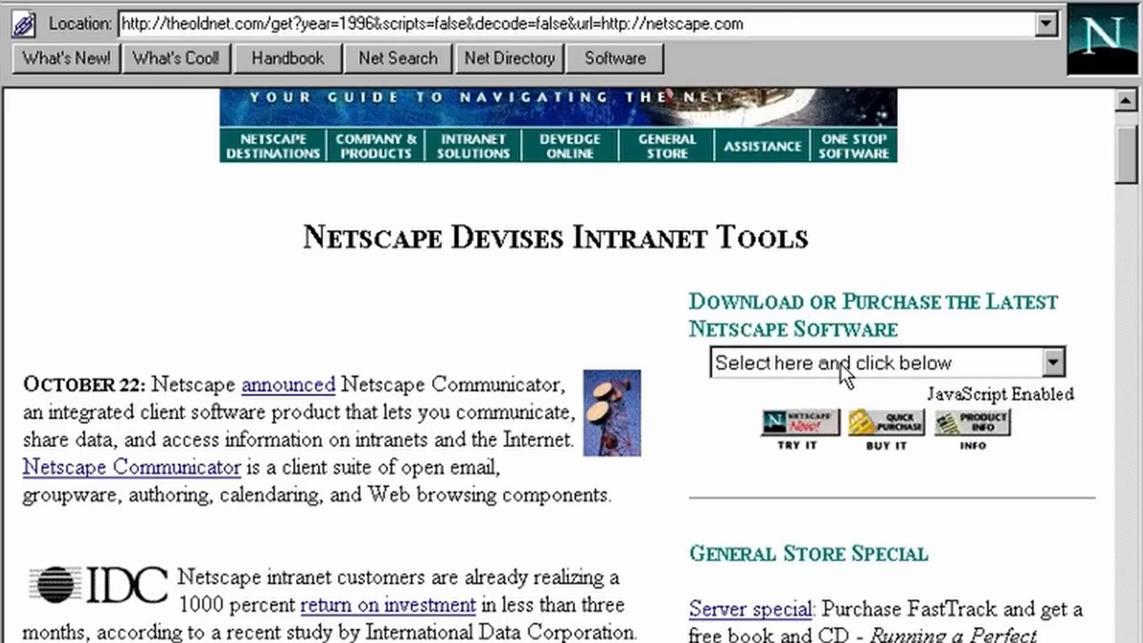
mouse_move(827, 368)
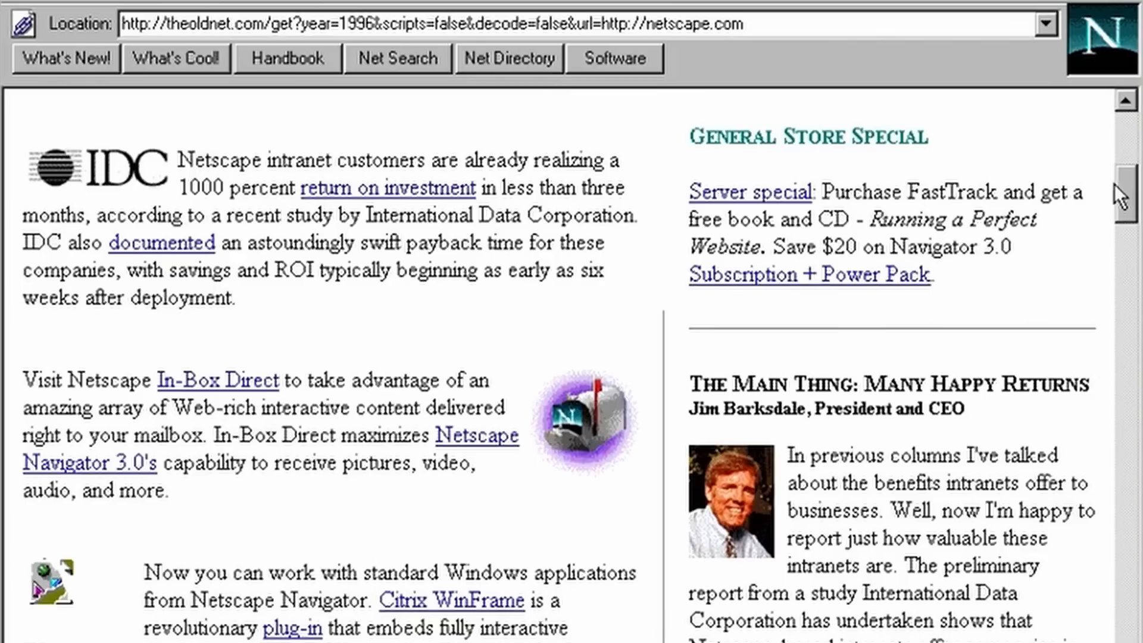
scroll("down", 3)
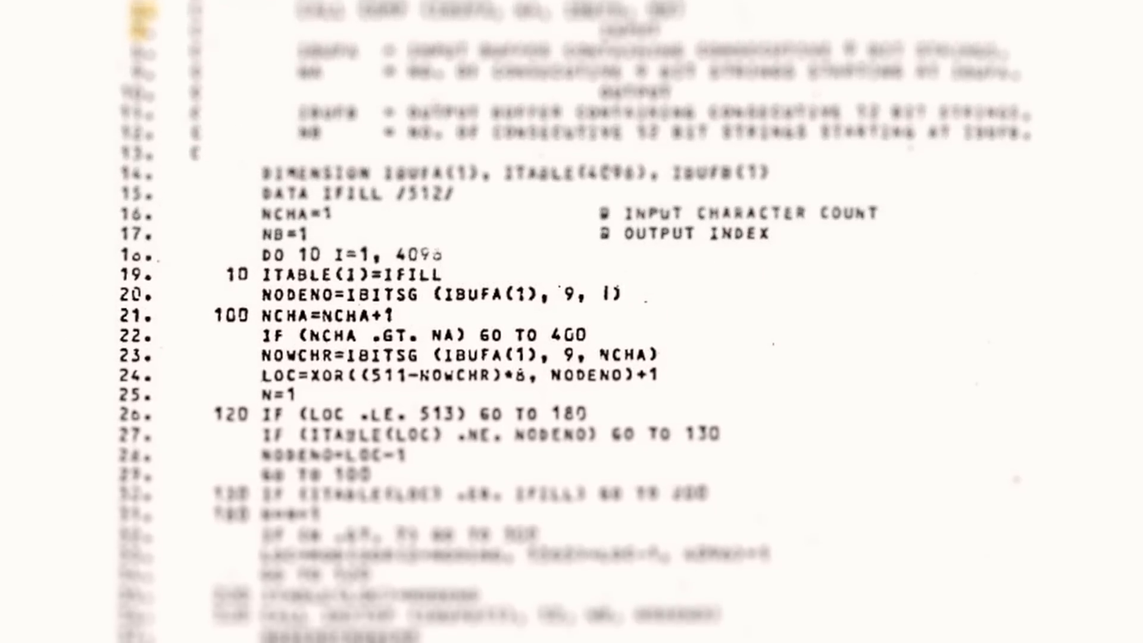
scroll("down", 3)
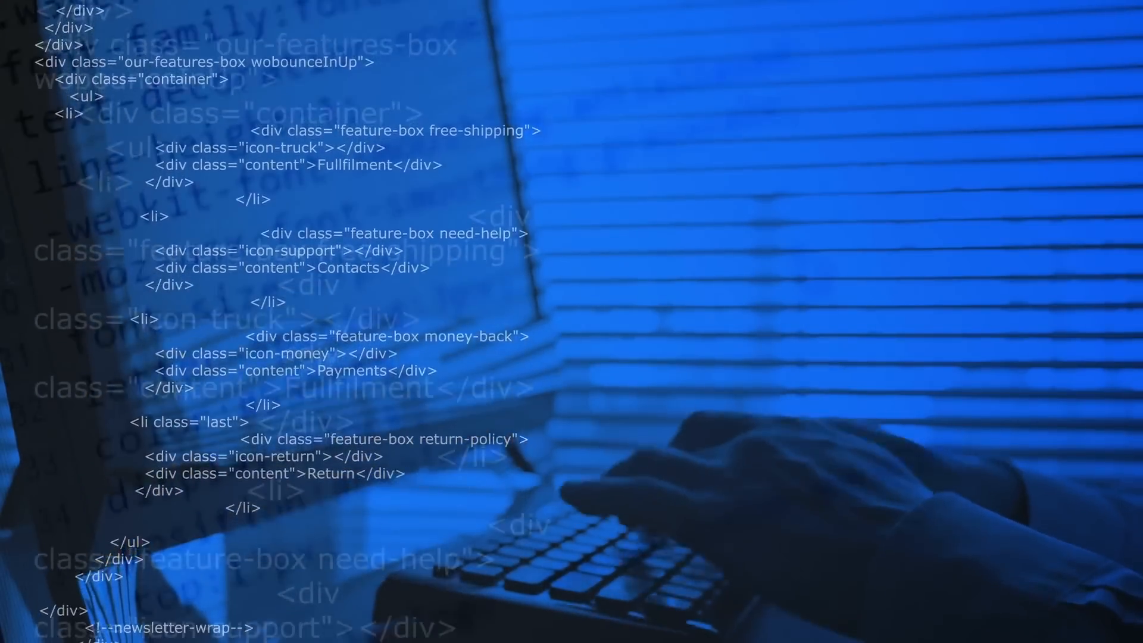
scroll("down", 3)
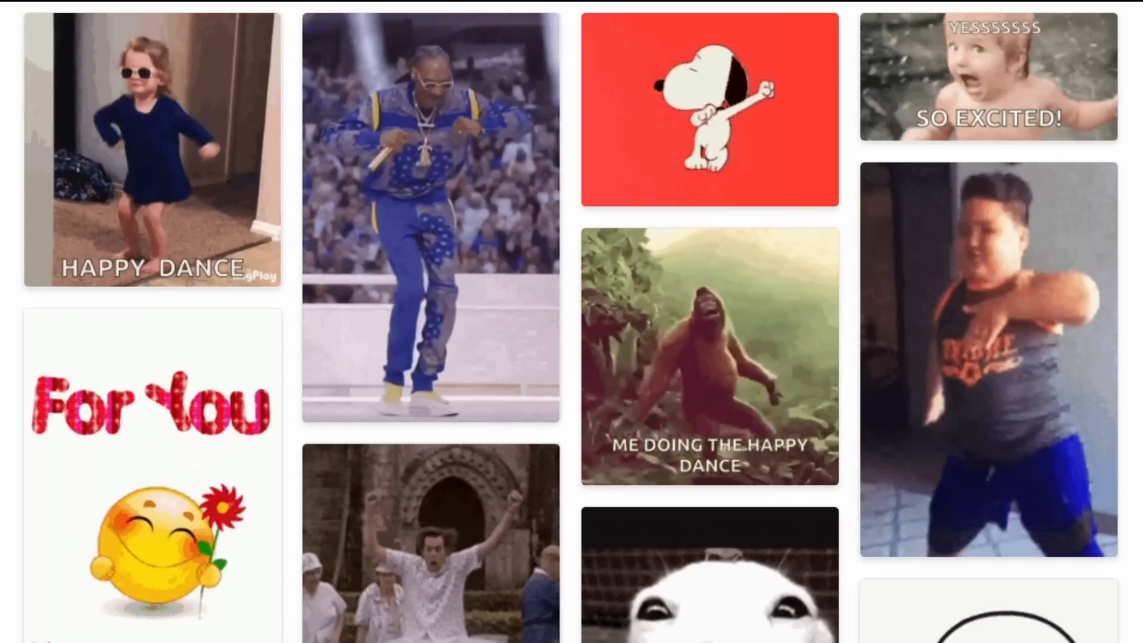
scroll("down", 3)
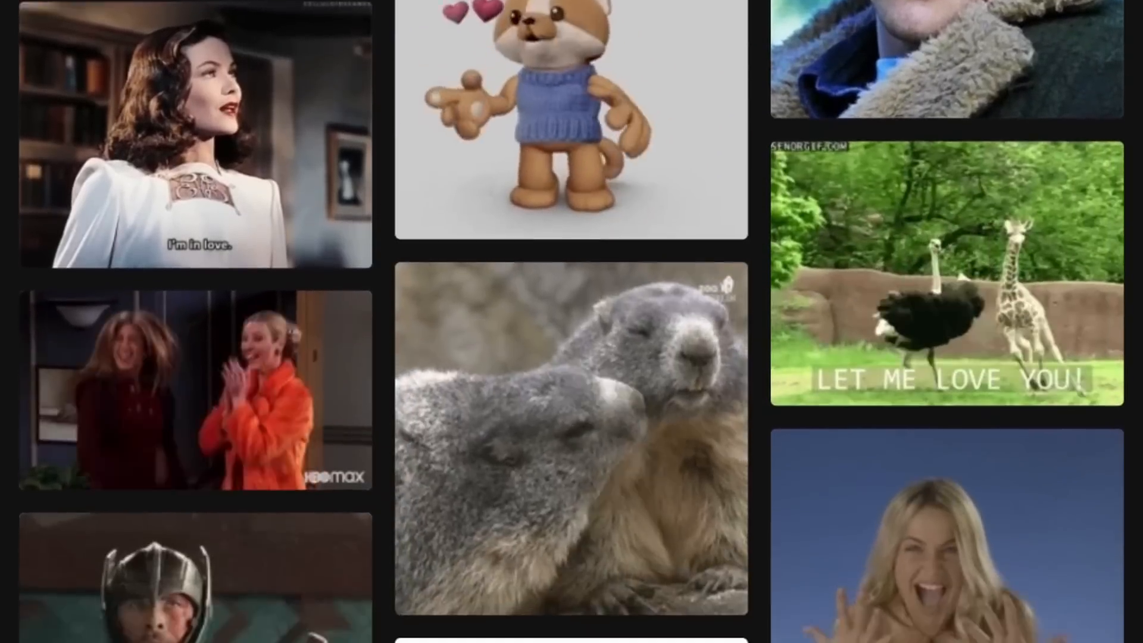
scroll("down", 3)
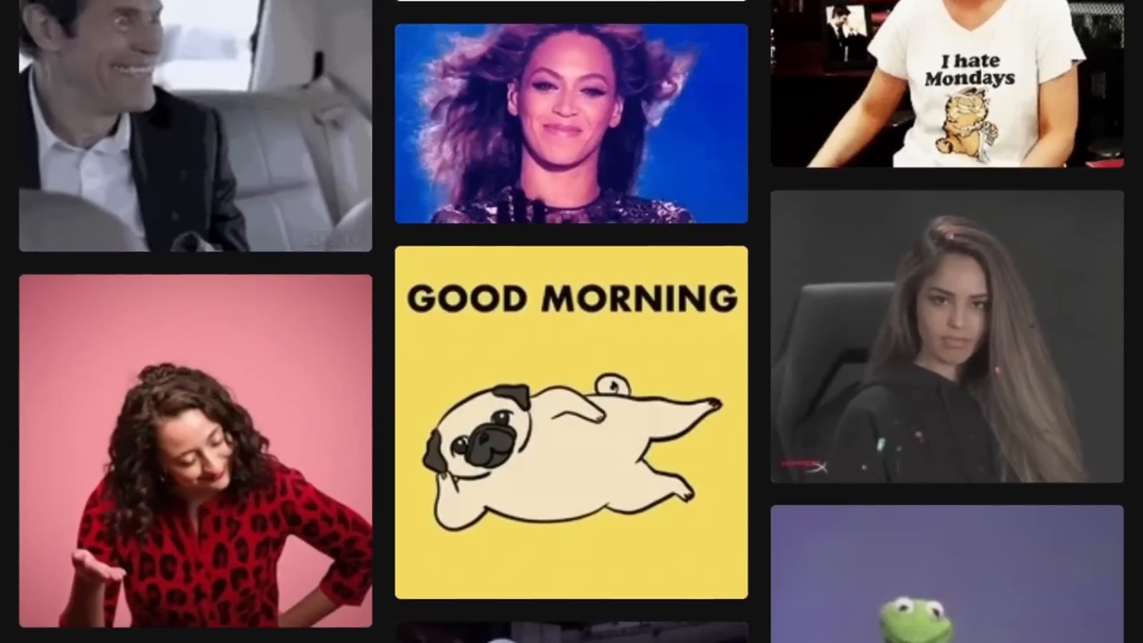
scroll("down", 3)
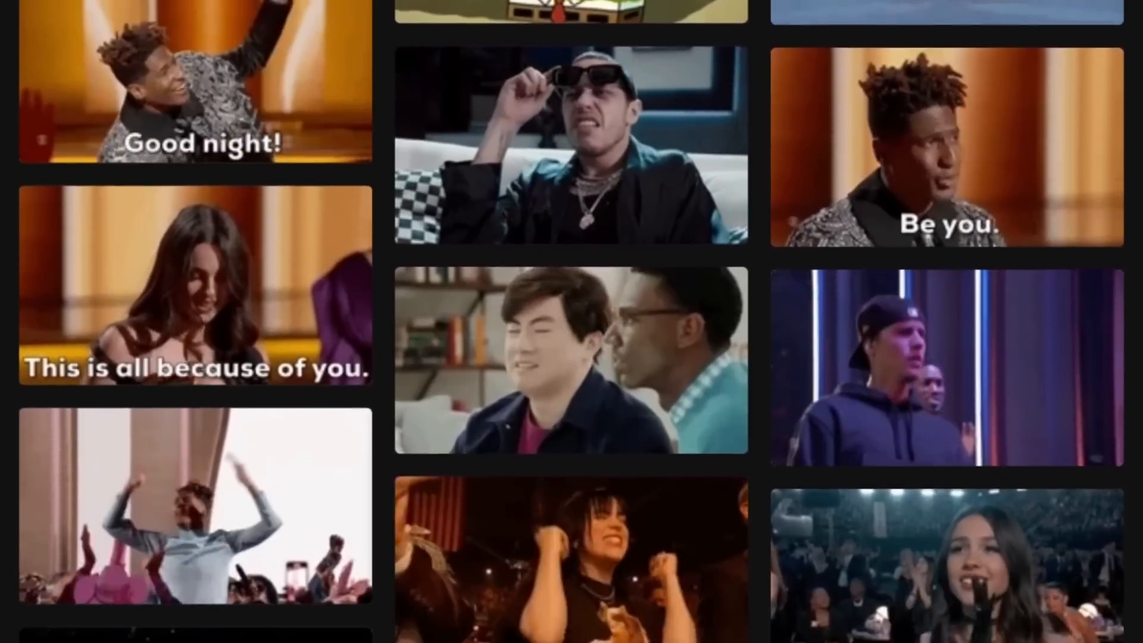
scroll("down", 3)
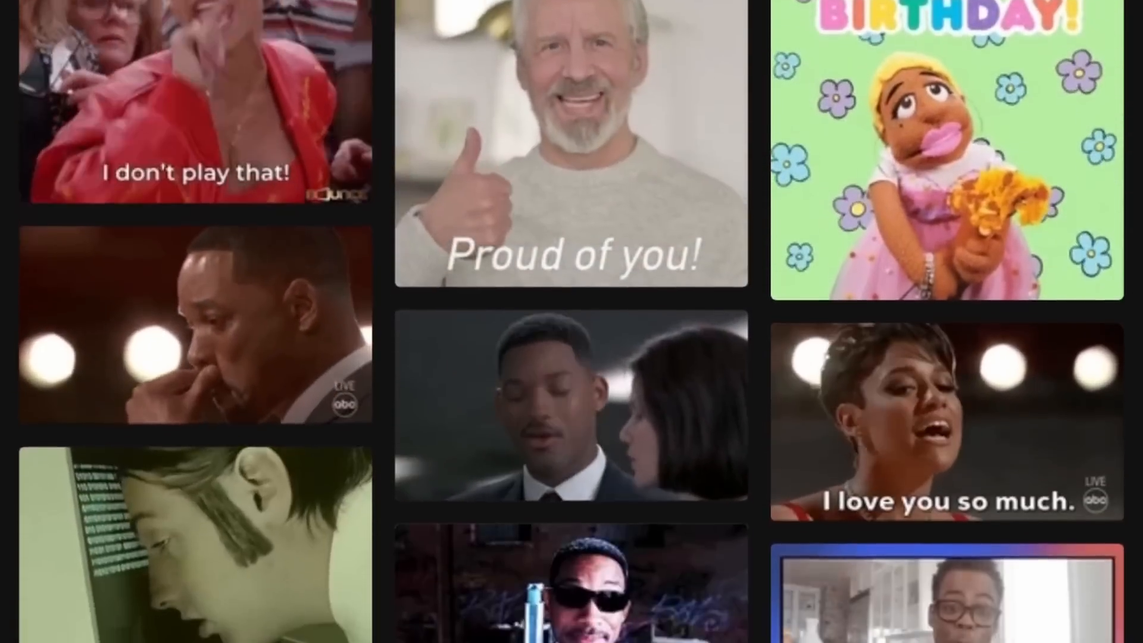
scroll("down", 3)
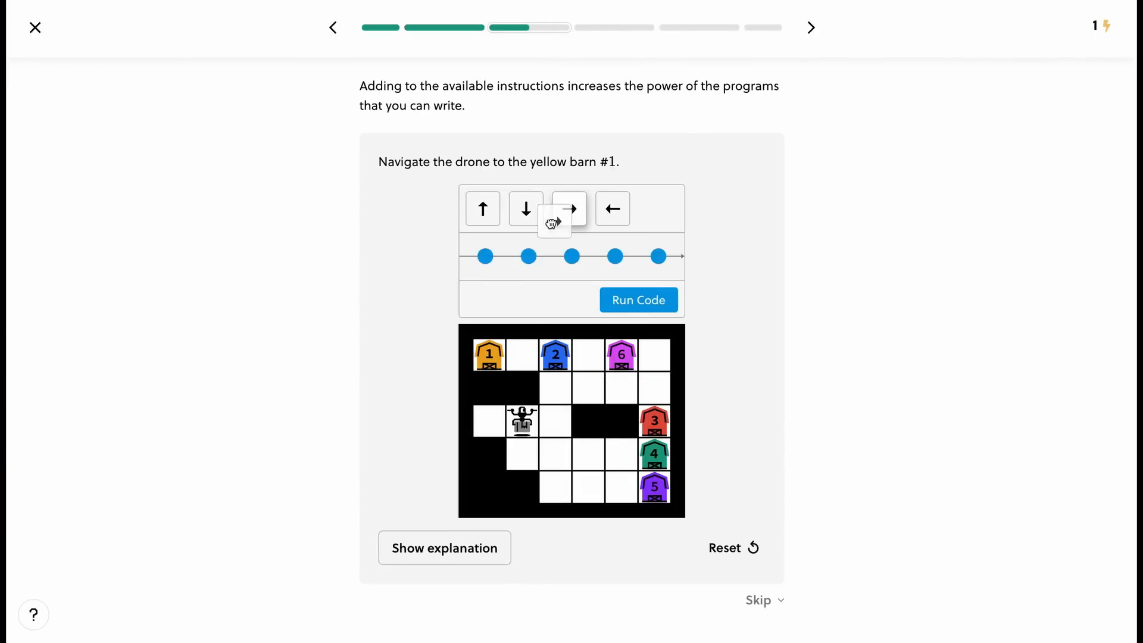
left_click_drag(554, 218, 484, 255)
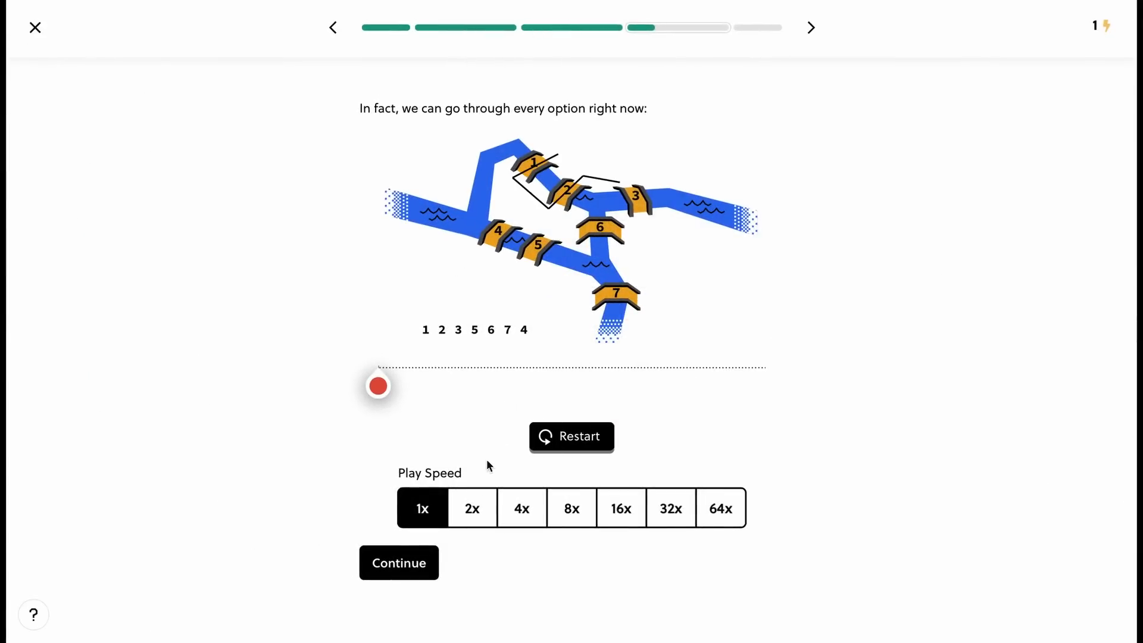
- Double the bridge animation's speed and scrub forward through the bridge-route orderings
left_click(471, 507)
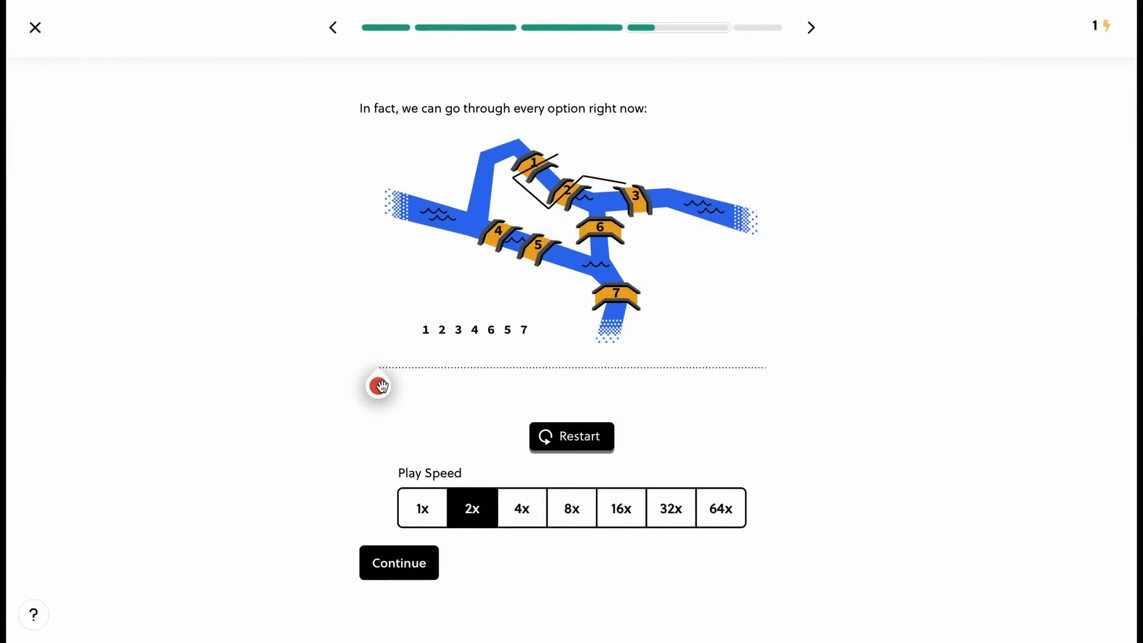
left_click_drag(380, 386, 434, 386)
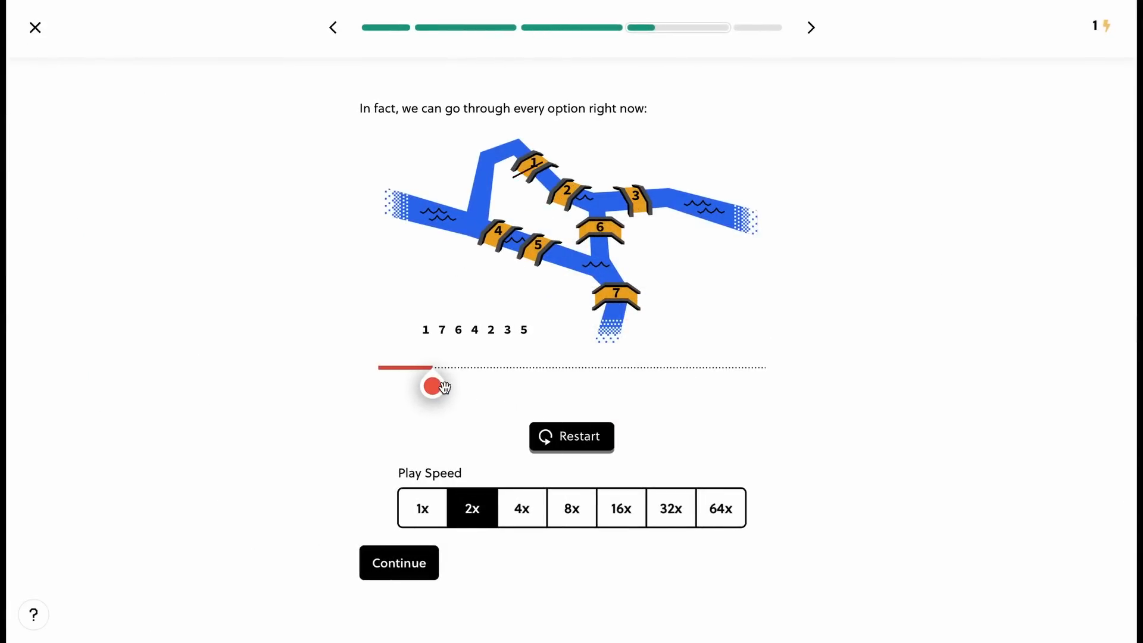
left_click_drag(433, 386, 513, 387)
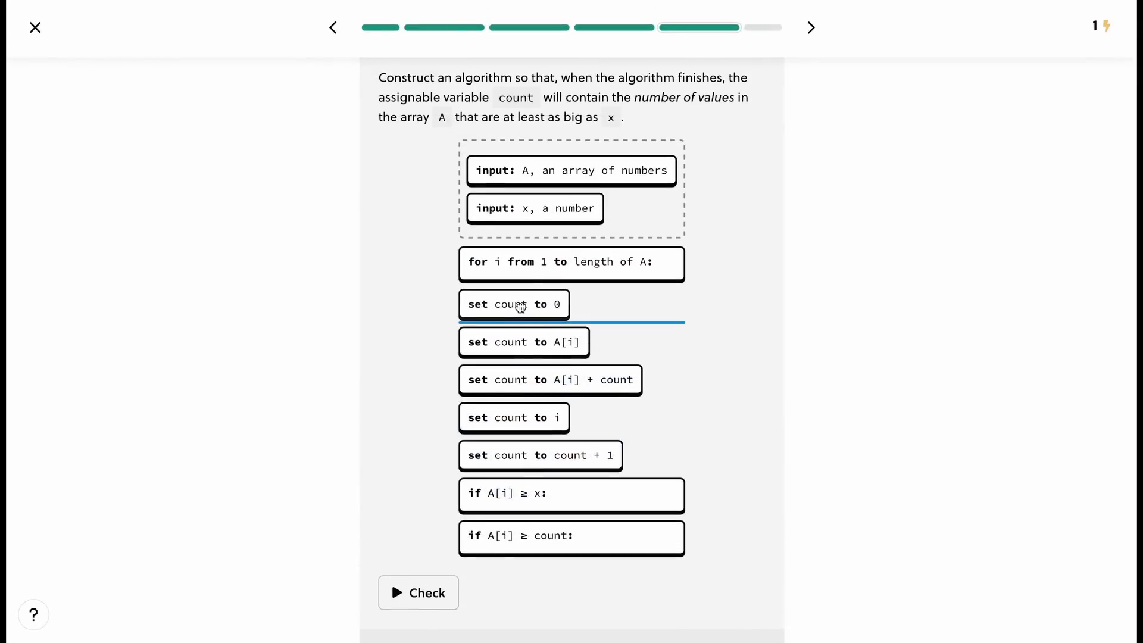
- Place 'set count to 0', then 'for i from 1 to length of A' beneath it
left_click_drag(513, 304, 521, 245)
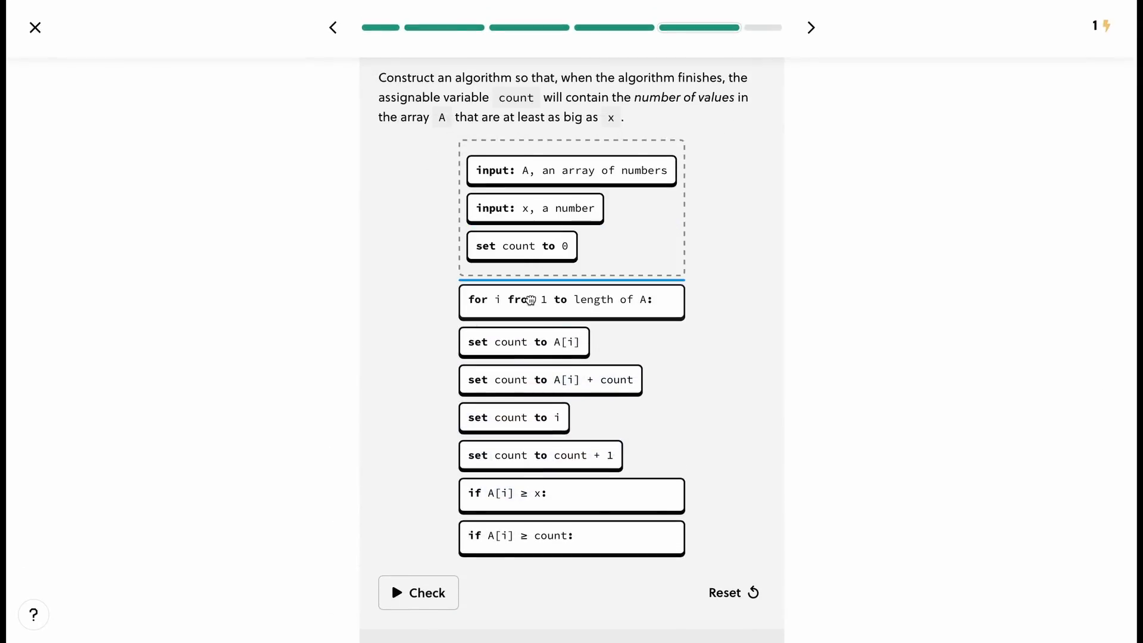
left_click_drag(571, 301, 571, 284)
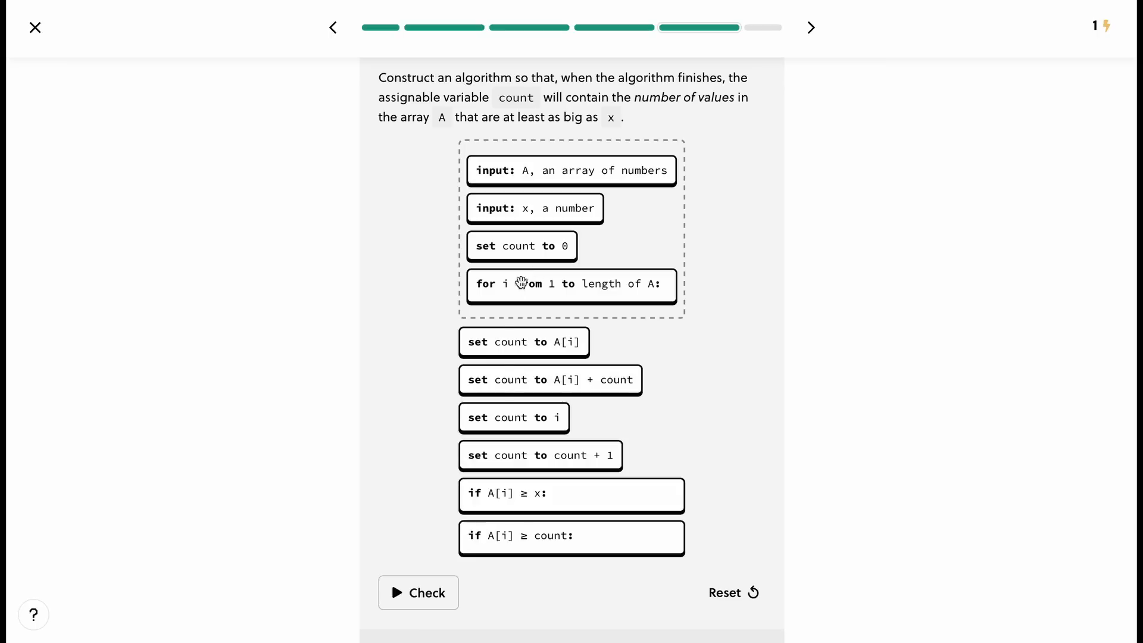
left_click_drag(570, 494, 571, 279)
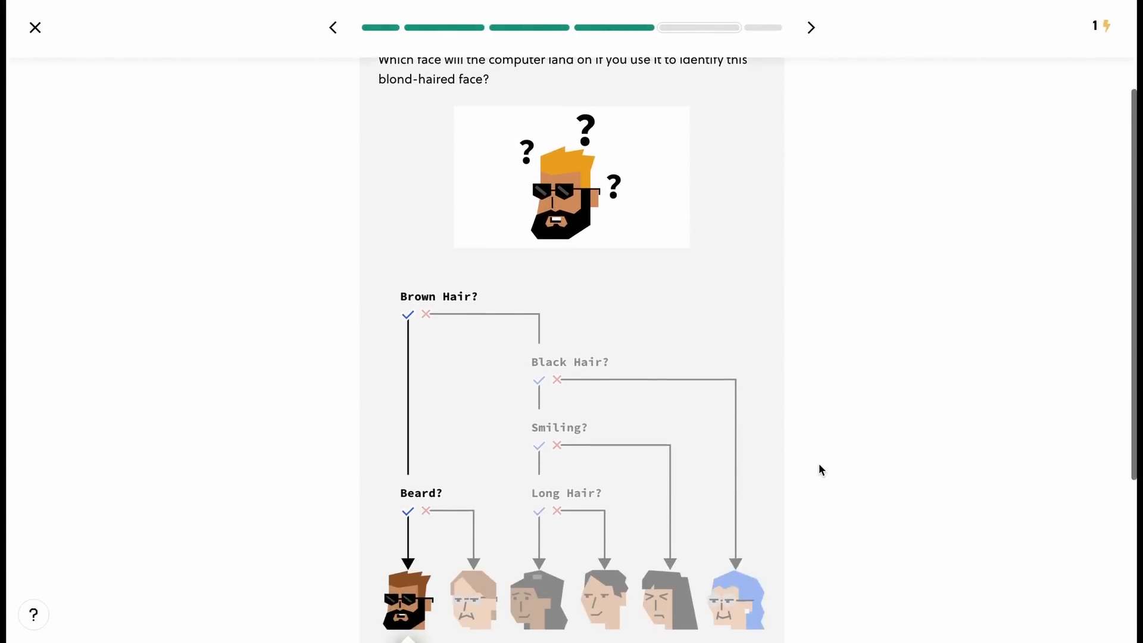
- Answer that the decision tree sends the blond-haired bearded face to the blue-haired face
scroll("down", 3)
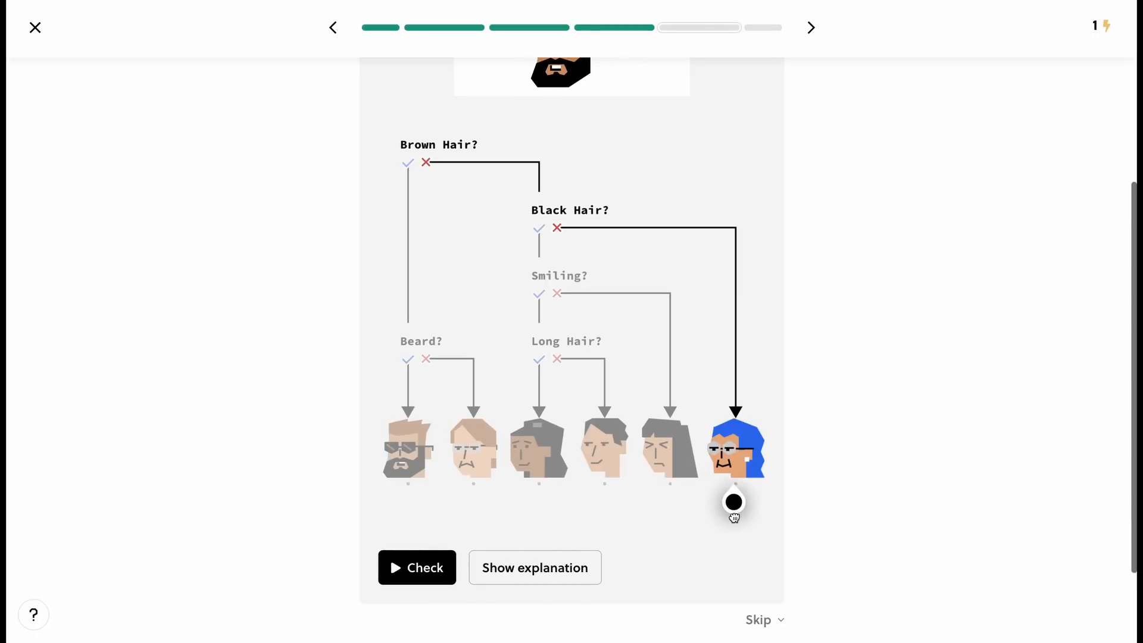
left_click(416, 567)
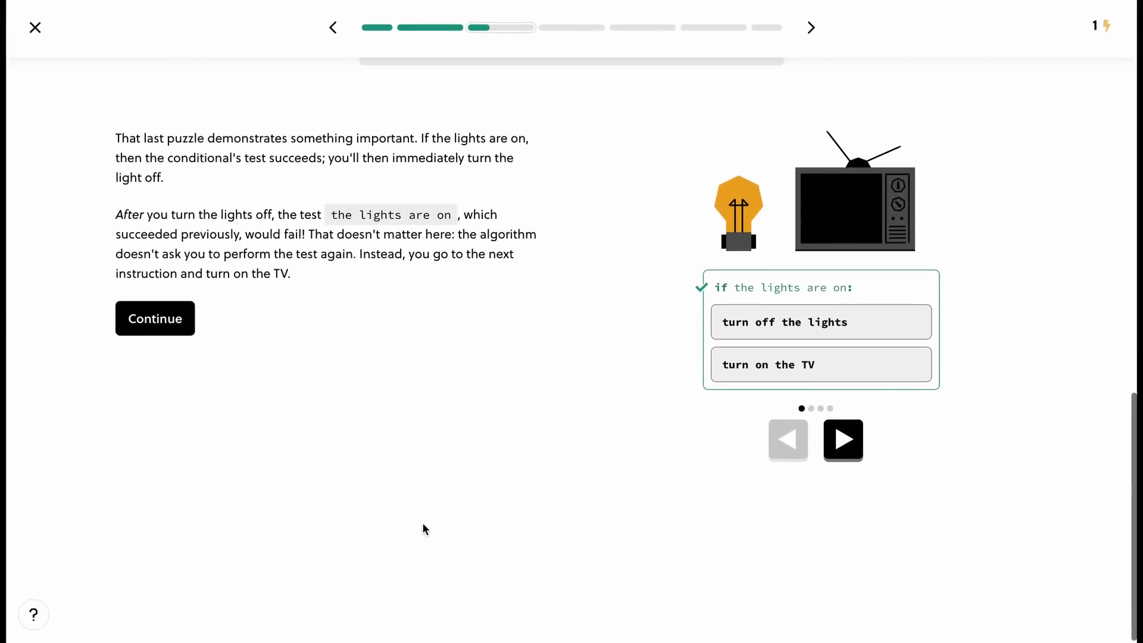
- Step the example from lights off to TV on, then continue to the key idea
left_click(842, 439)
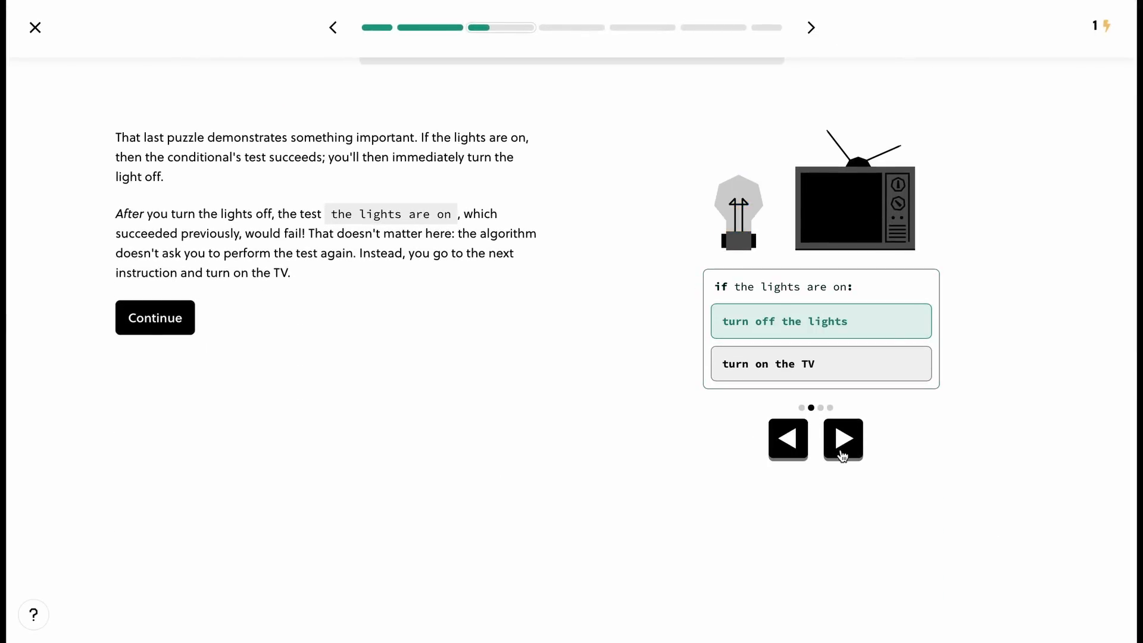
left_click(841, 438)
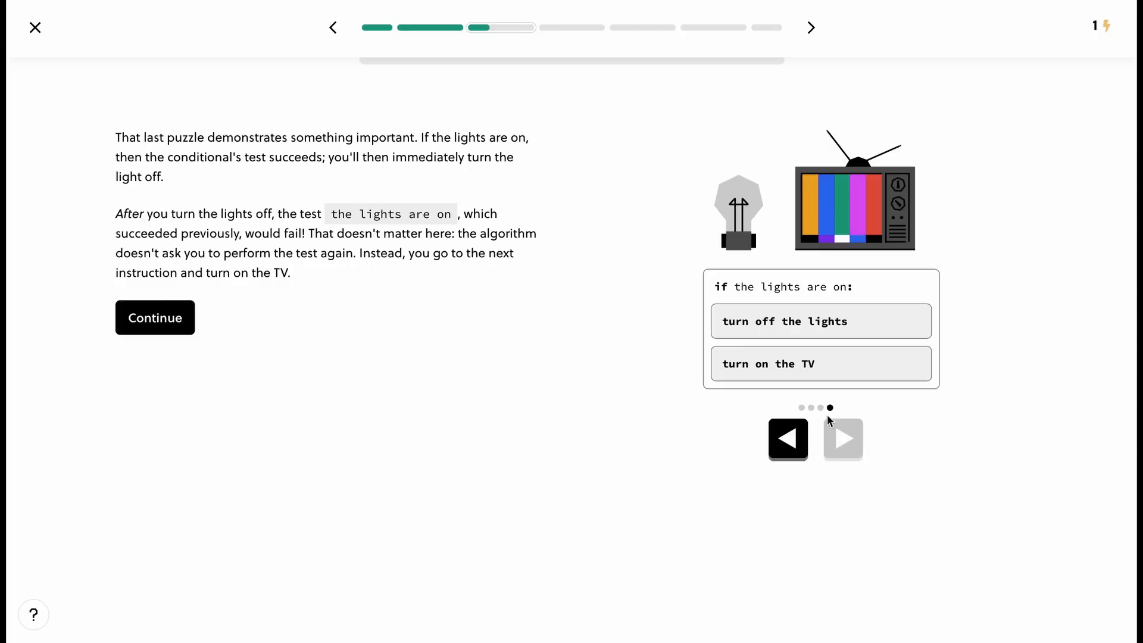
left_click(155, 317)
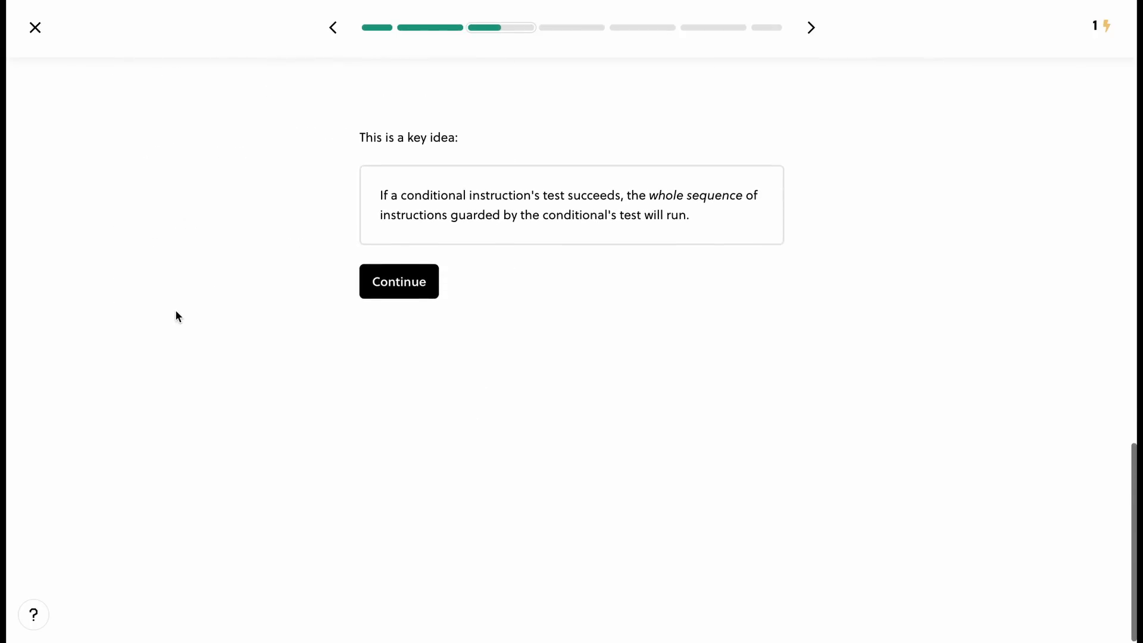